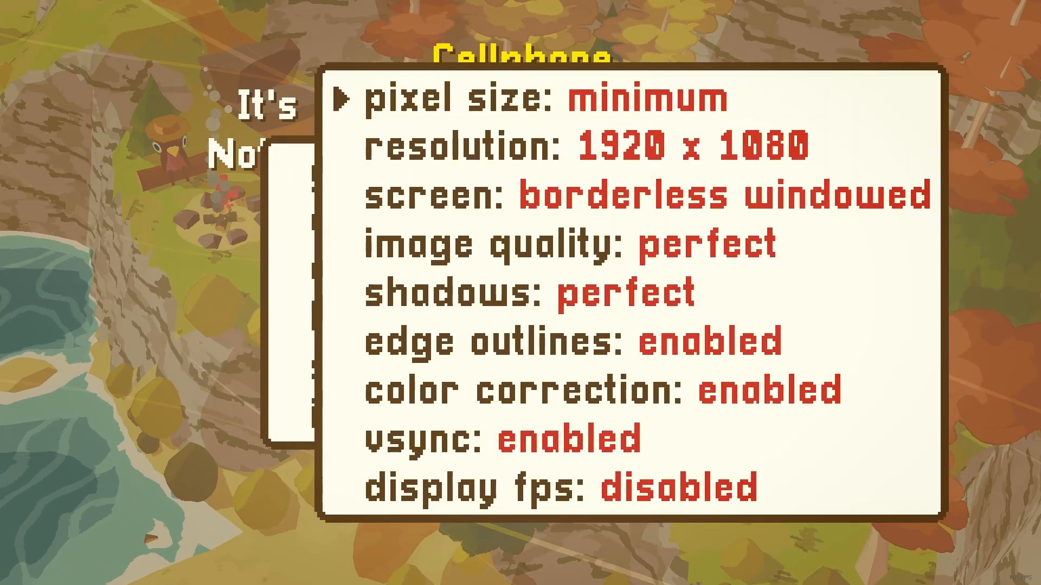
Step: Select the camera's MeshInstance and expand its Material to reveal the pixelation_effect shader
{"action": "left_click", "coordinate": [451, 98]}
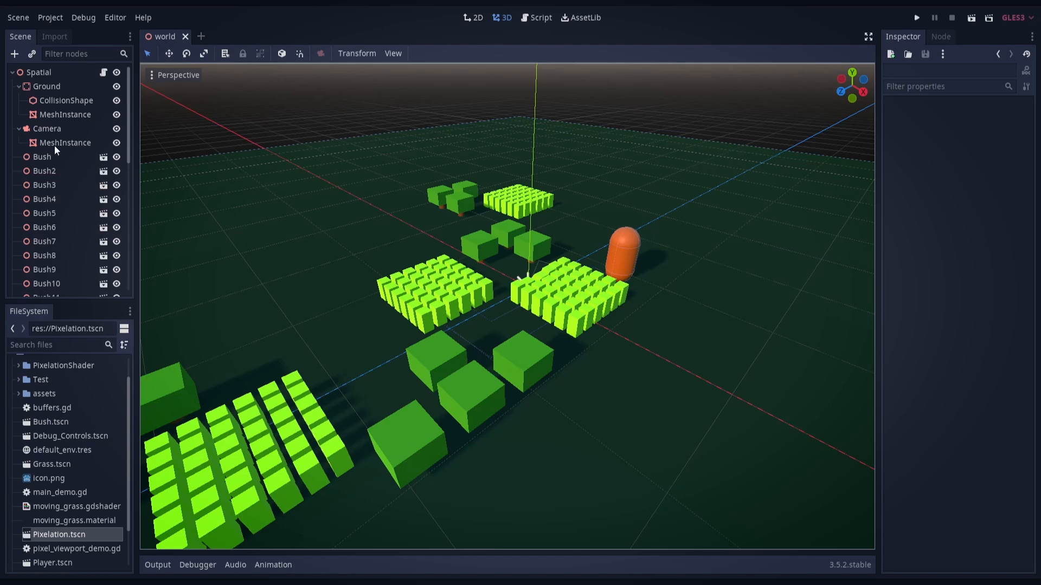
{"action": "left_click", "coordinate": [66, 142]}
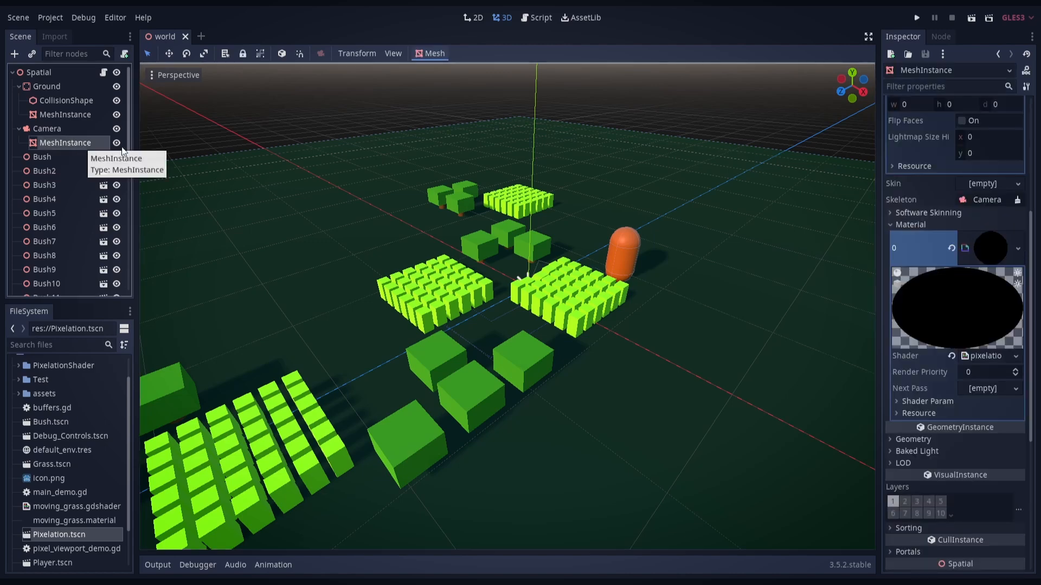
{"action": "left_click", "coordinate": [957, 248]}
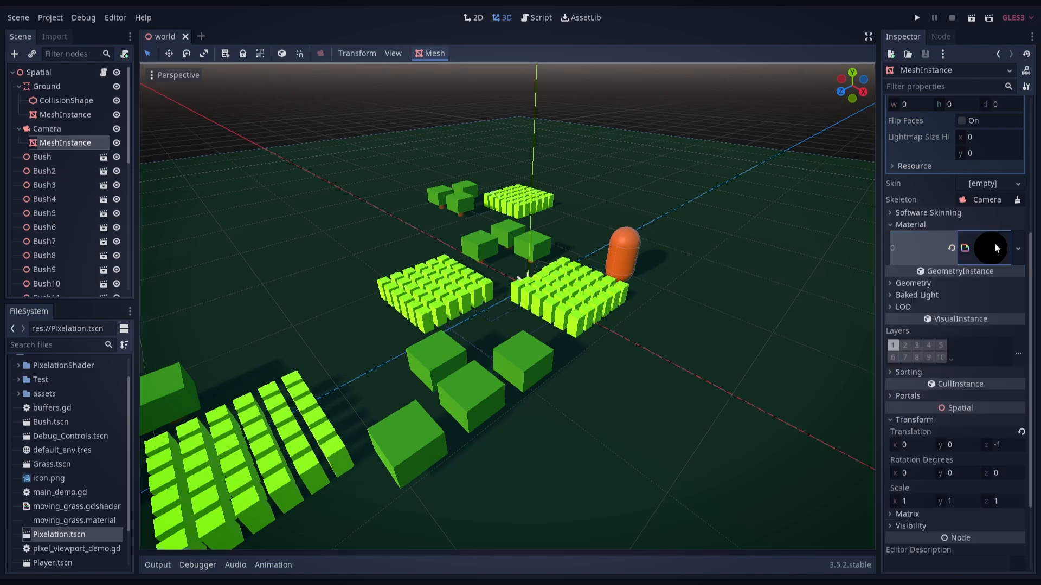
{"action": "left_click", "coordinate": [1018, 247]}
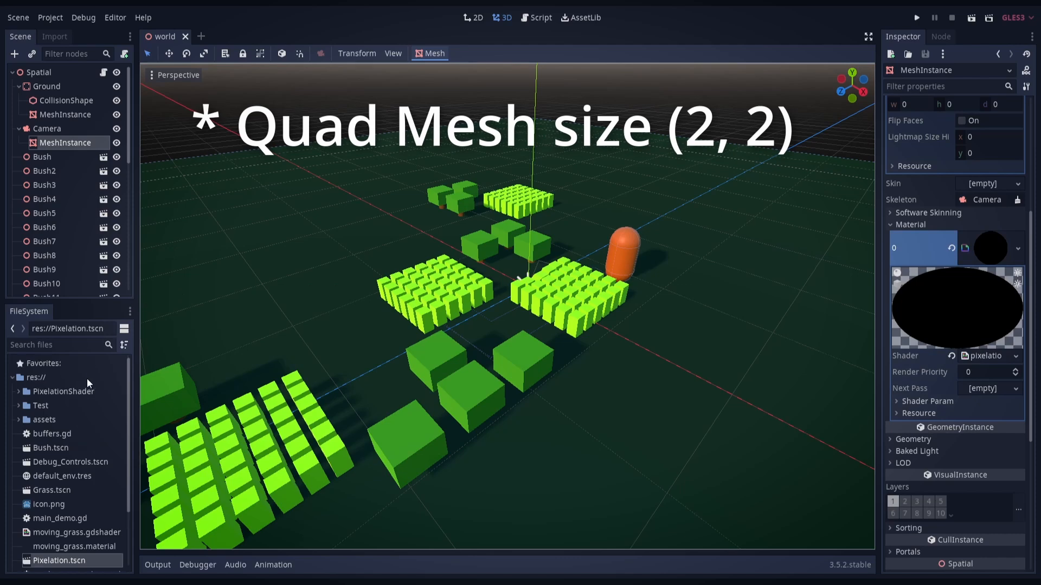
{"action": "left_click", "coordinate": [19, 391]}
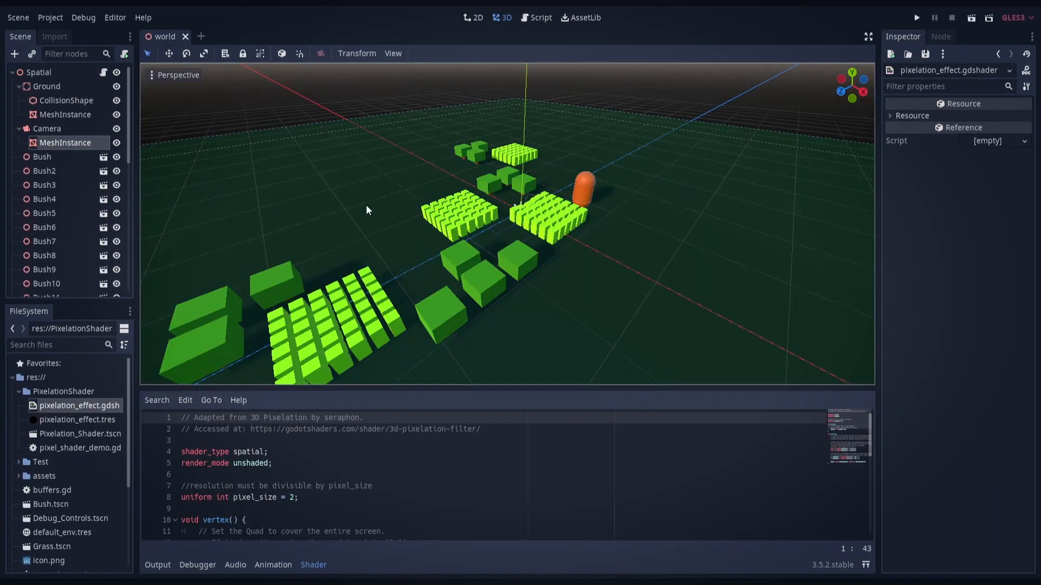
Step: Load the Pixelation_Shader scene with debug controls and run it
{"action": "double_click", "coordinate": [79, 434]}
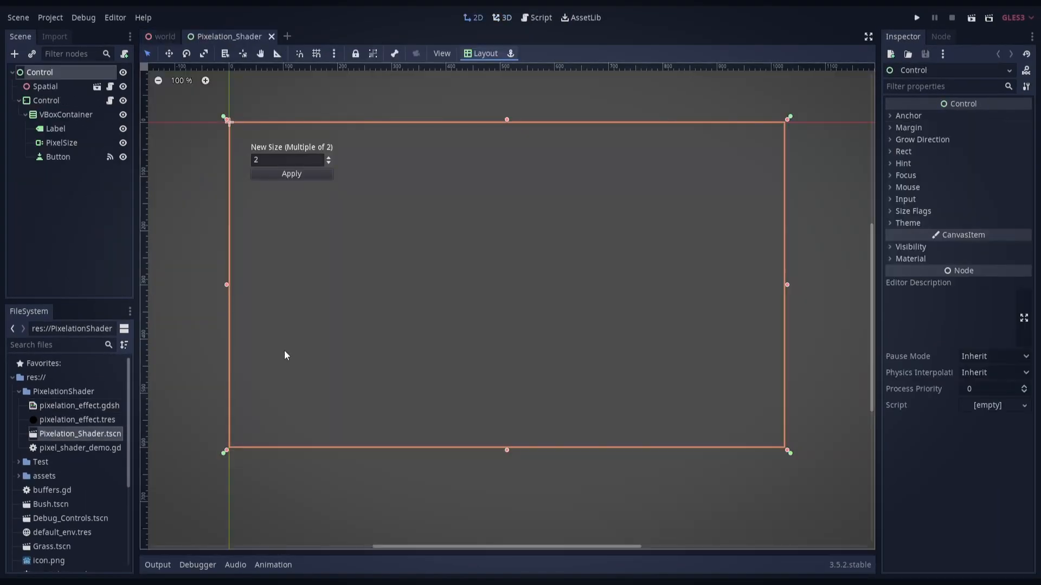
{"action": "mouse_move", "coordinate": [311, 109]}
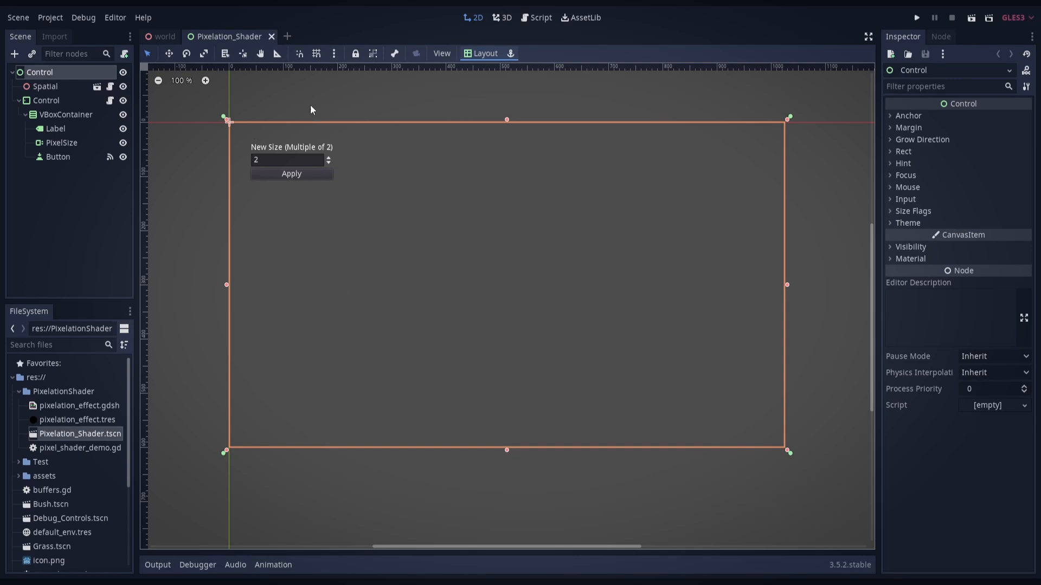
{"action": "mouse_move", "coordinate": [305, 193]}
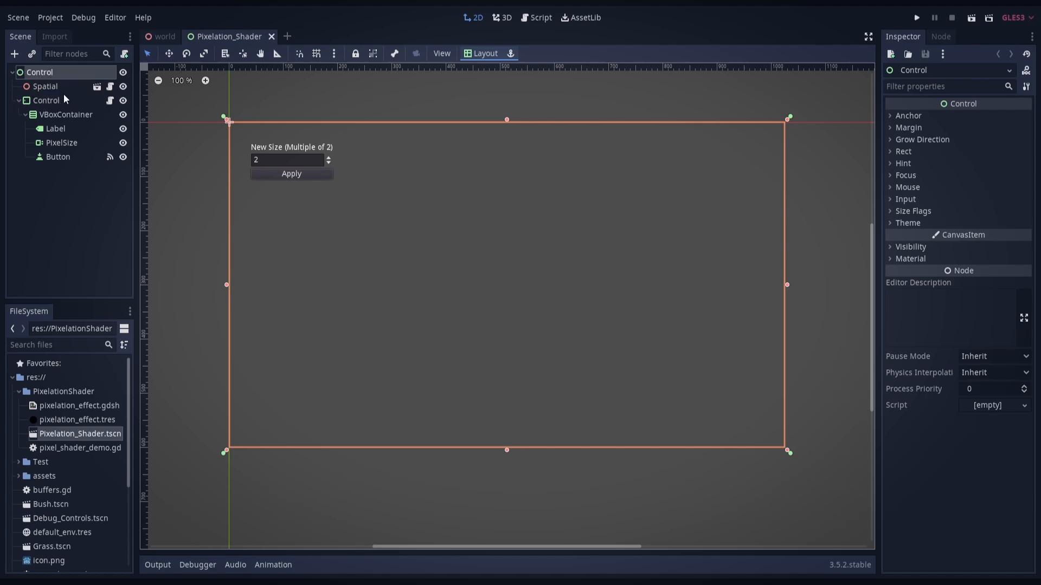
{"action": "left_click", "coordinate": [535, 18]}
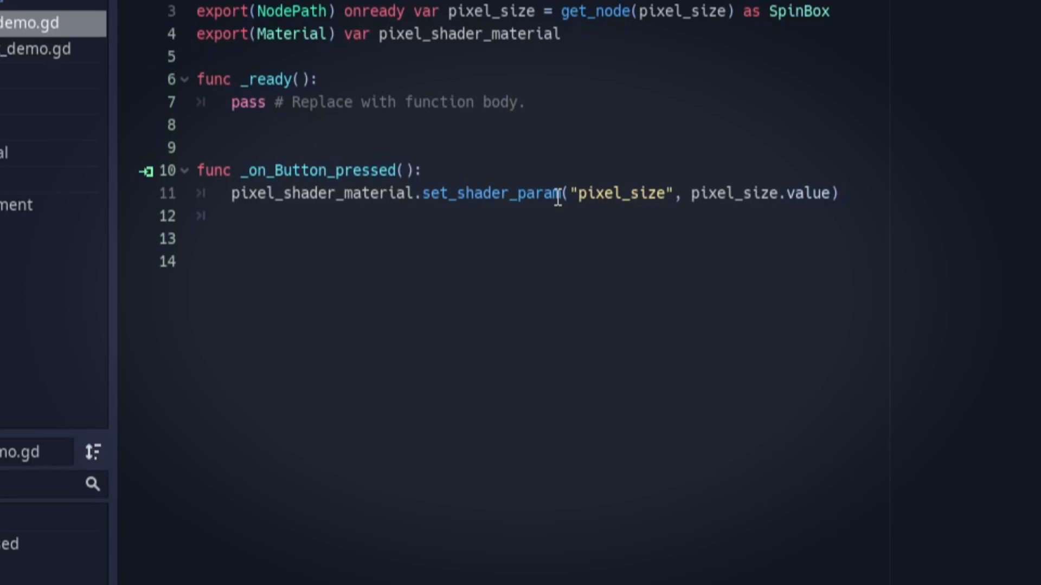
{"action": "mouse_move", "coordinate": [768, 193]}
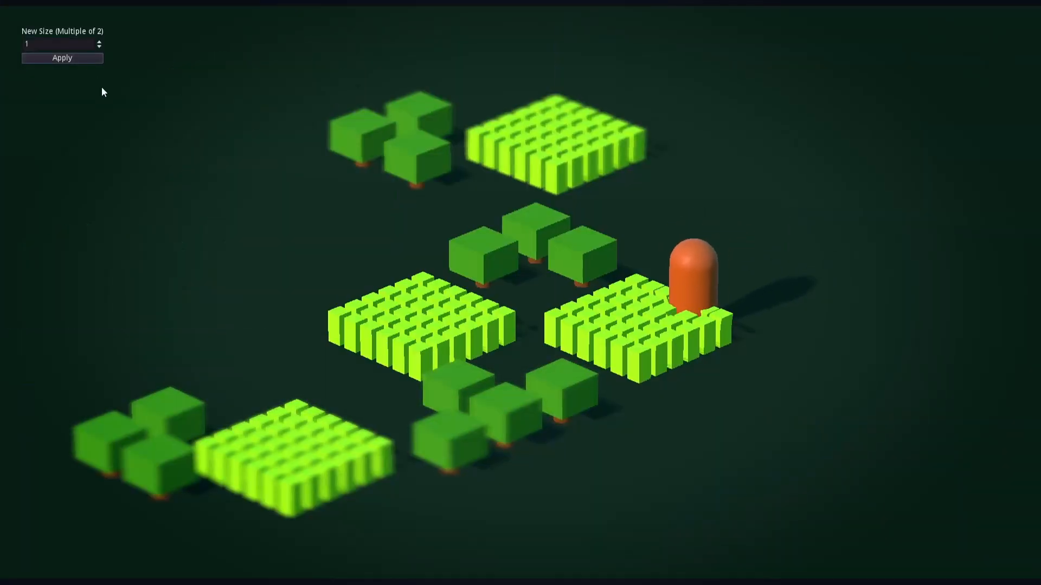
Step: Change the New Size value in the running demo and apply it to pixel_size
{"action": "left_click", "coordinate": [62, 58]}
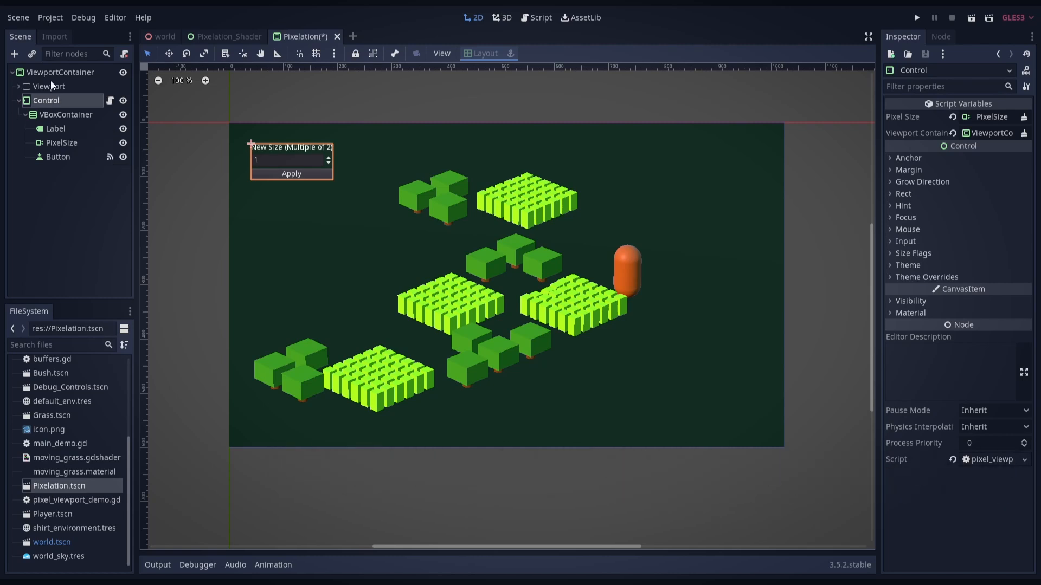
Step: Load Pixelation.tscn rendering the world through a ViewportContainer
{"action": "left_click", "coordinate": [64, 71]}
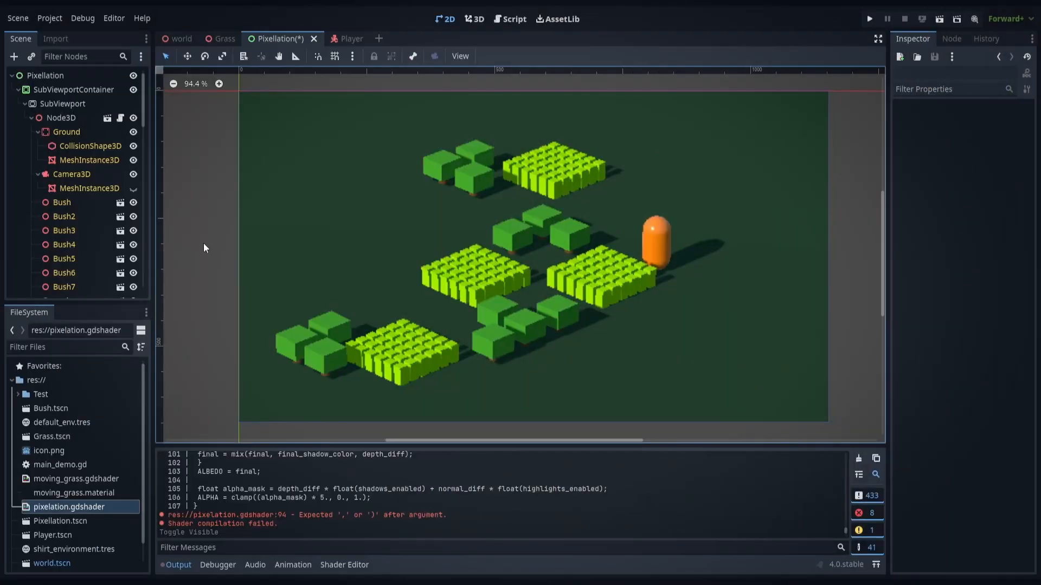
Step: Select SubViewportContainer and enable Stretch with Stretch Shrink 4
{"action": "left_click", "coordinate": [75, 89]}
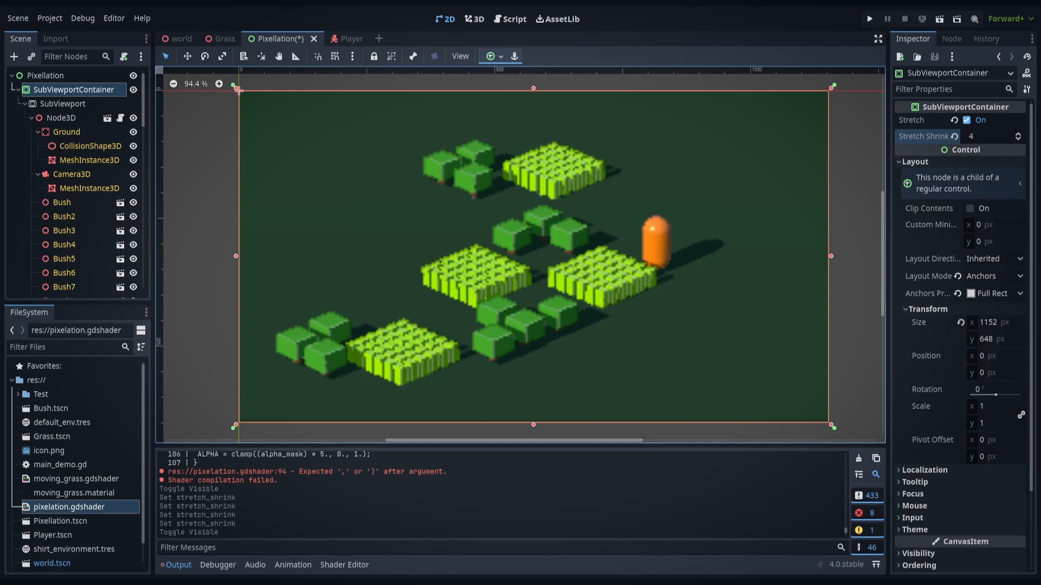
{"action": "mouse_move", "coordinate": [119, 191]}
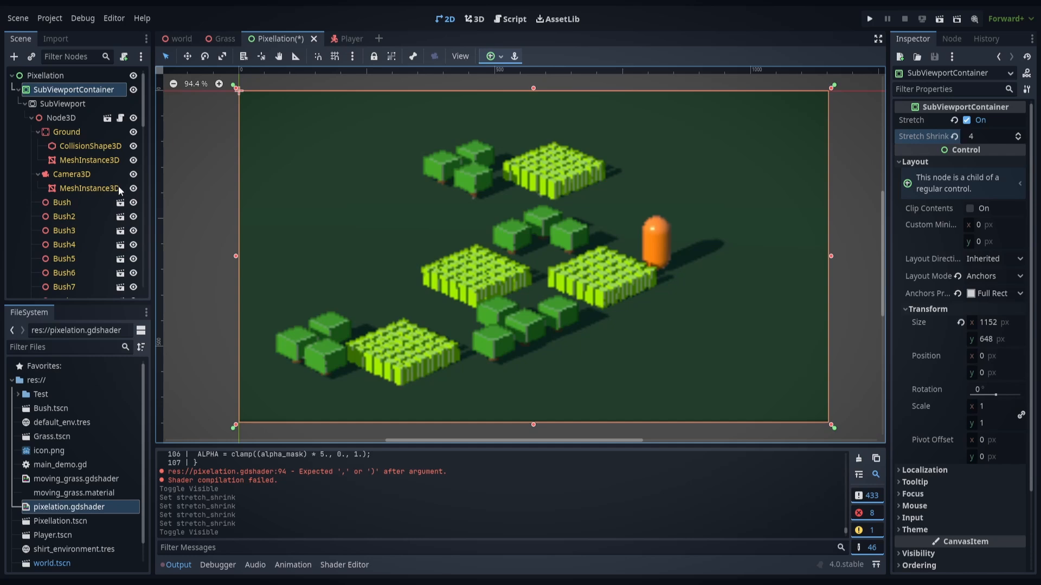